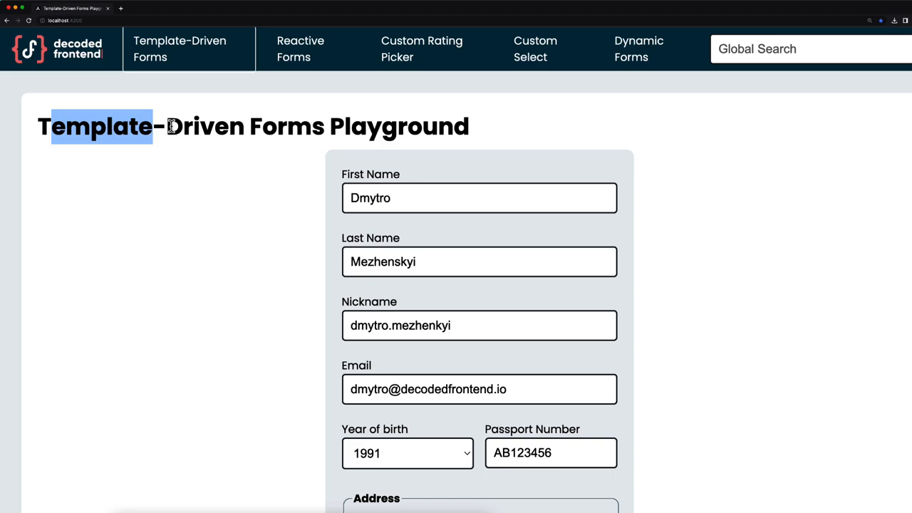
On the Reactive Forms playground, add a new phone number row under Phones.
left_click(301, 48)
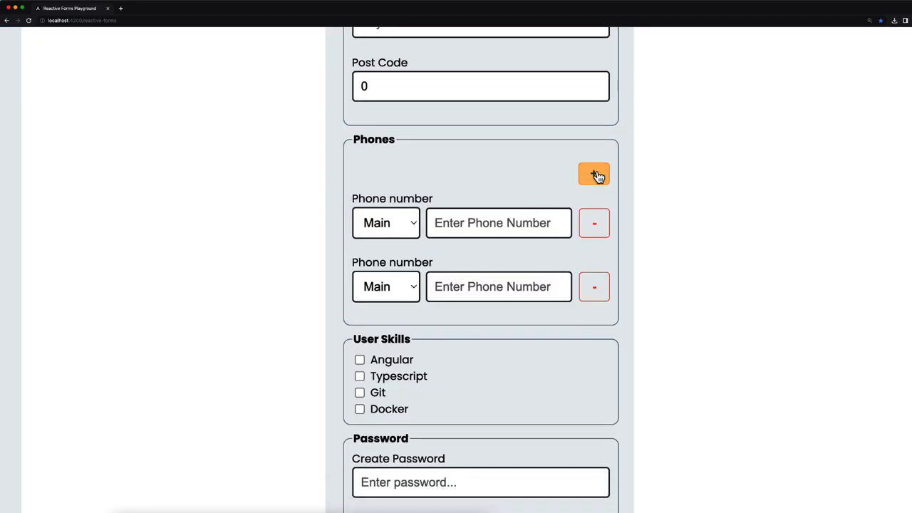
left_click(593, 286)
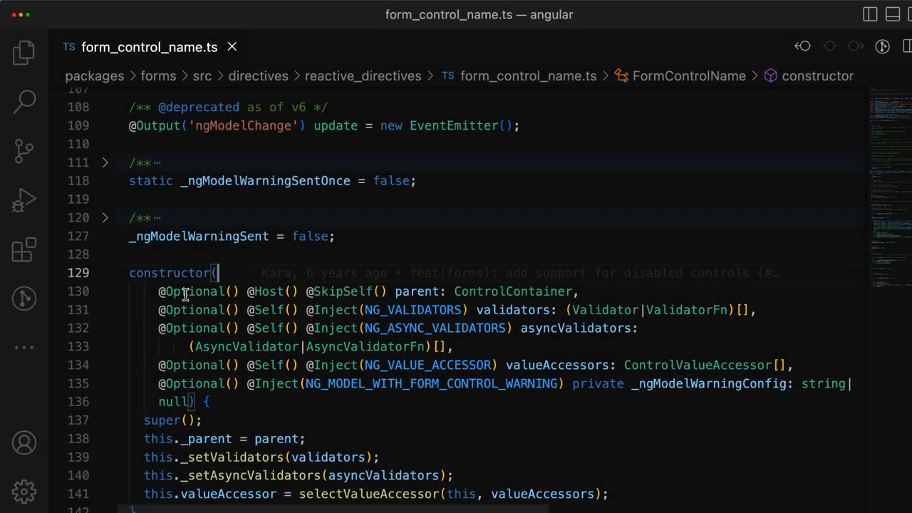
In form_control_name.ts, highlight the Optional decorator in the FormControlName constructor parameters.
double_click(513, 292)
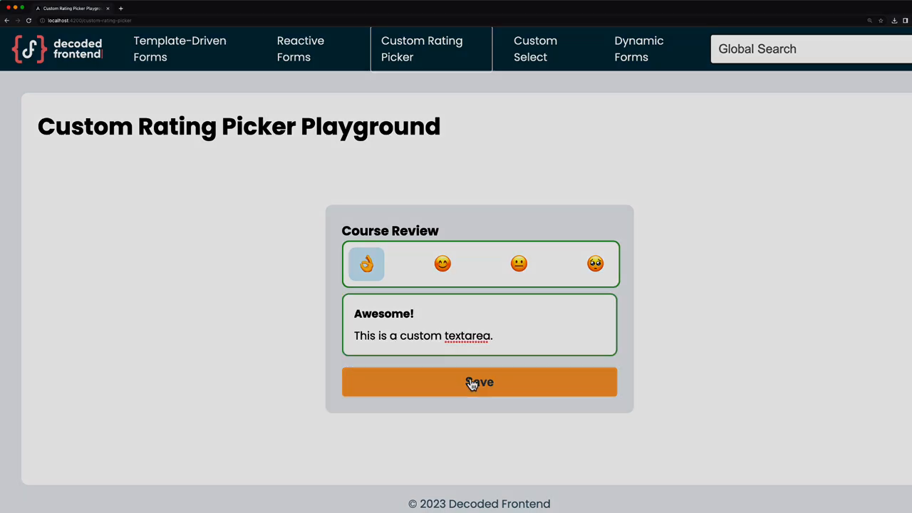
Pick Ernest Rutherford in Custom Select, then load the user form in Dynamic Forms.
left_click(535, 48)
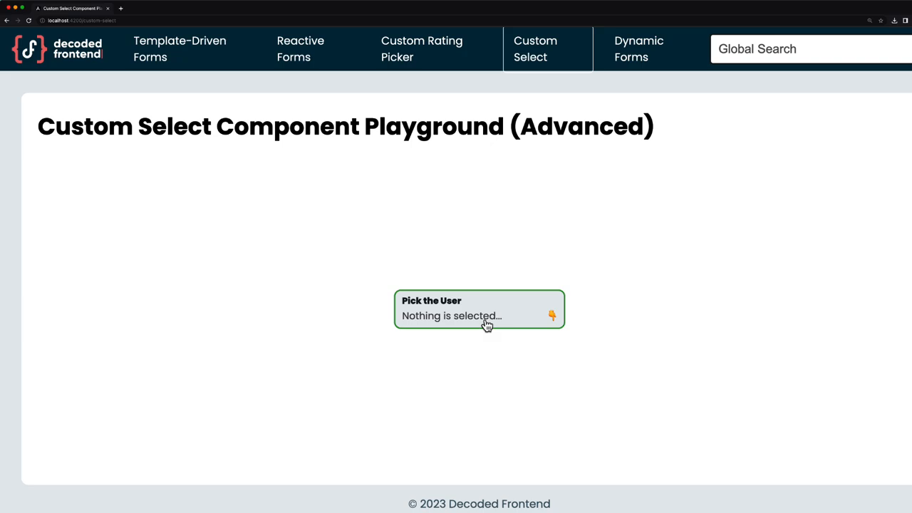
type("m")
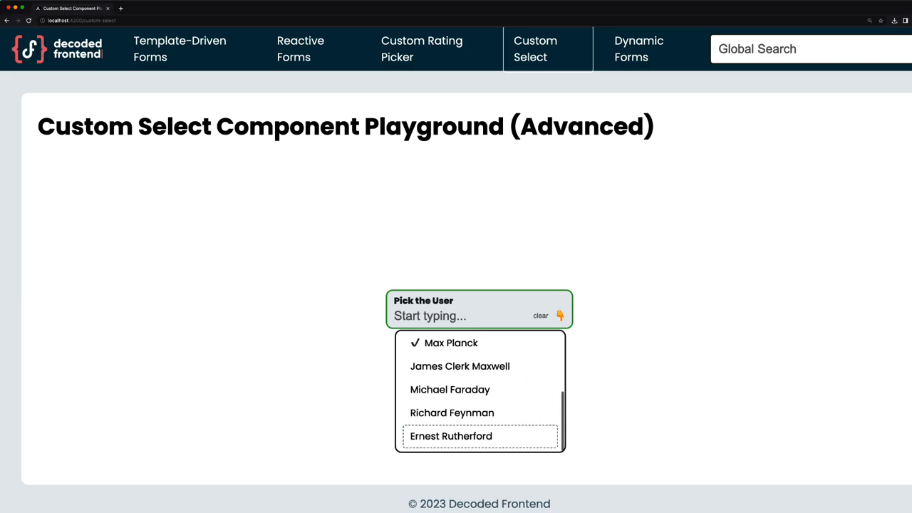
left_click(453, 436)
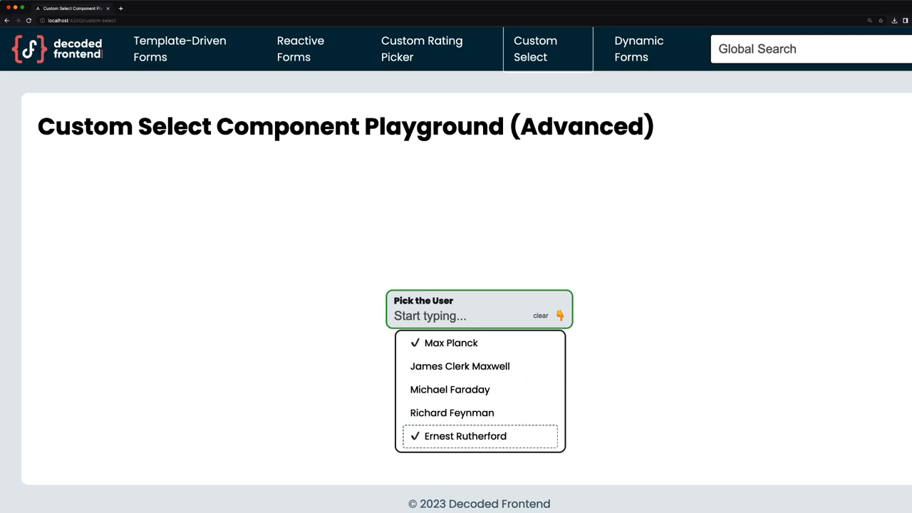
left_click(639, 49)
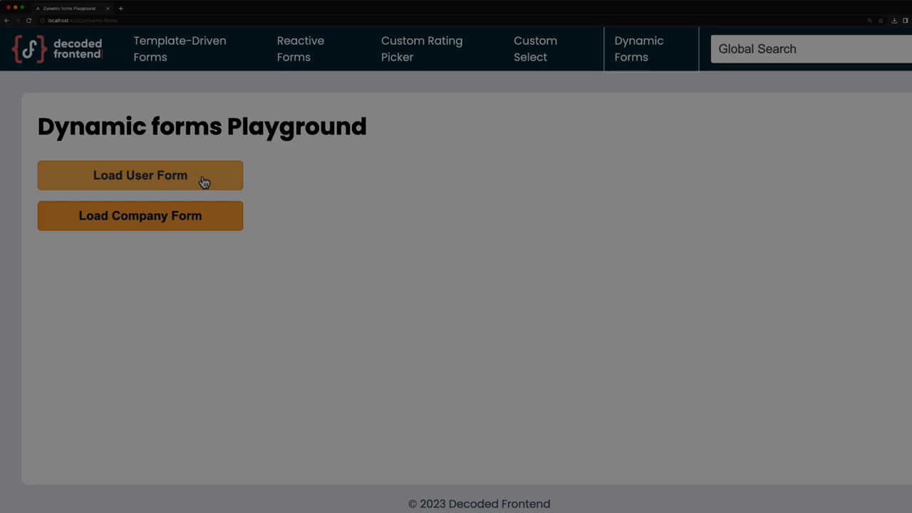
left_click(140, 175)
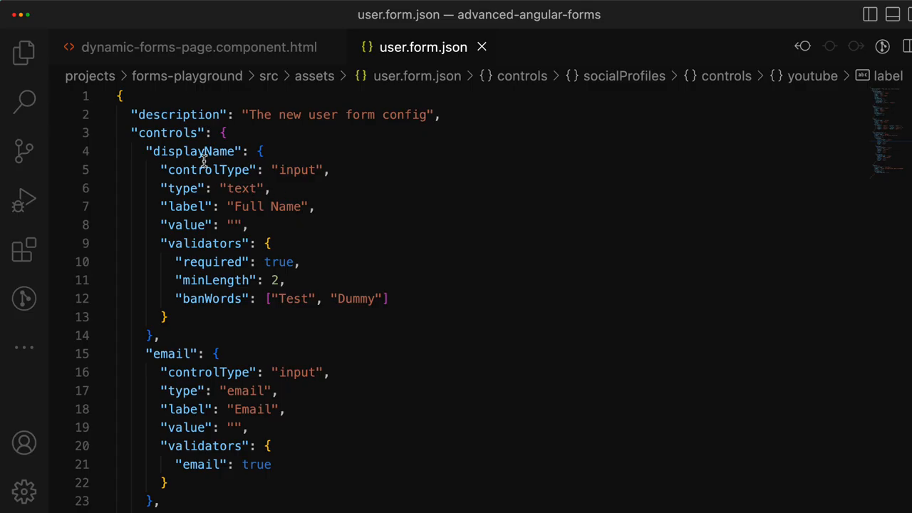
Highlight displayName in user.form.json, then lazyControlComponents in dynamic-control-resolver.service.ts.
double_click(212, 261)
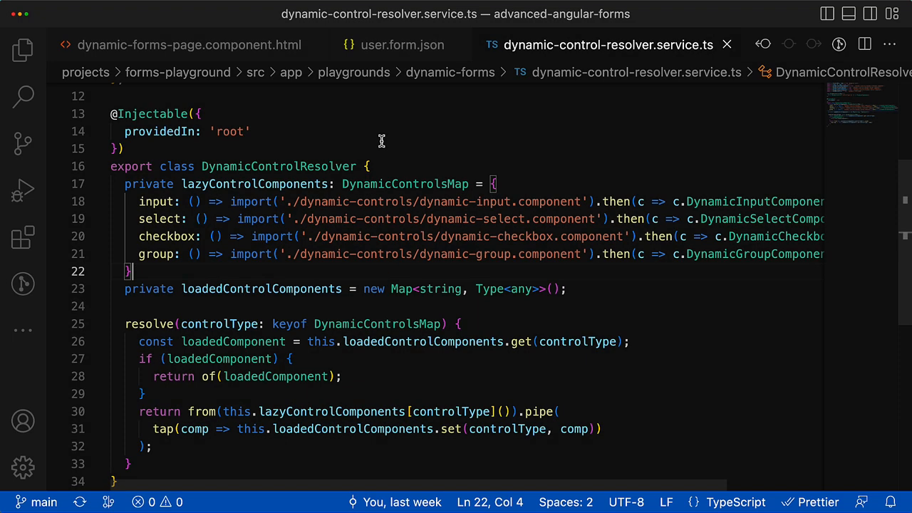
double_click(255, 184)
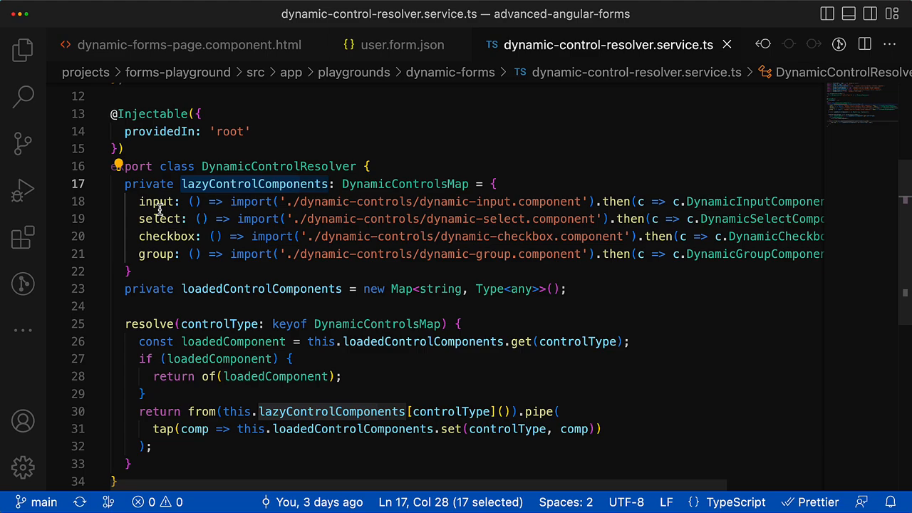